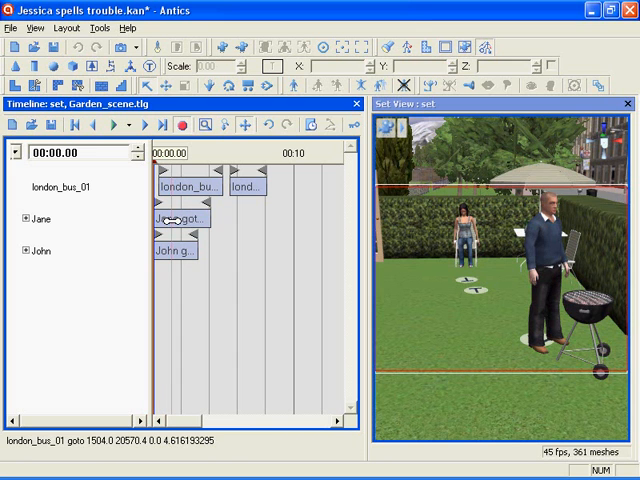
Set the comment 'jane' on Jane's goto action bar.
{"action": "right_click", "coordinate": [175, 220]}
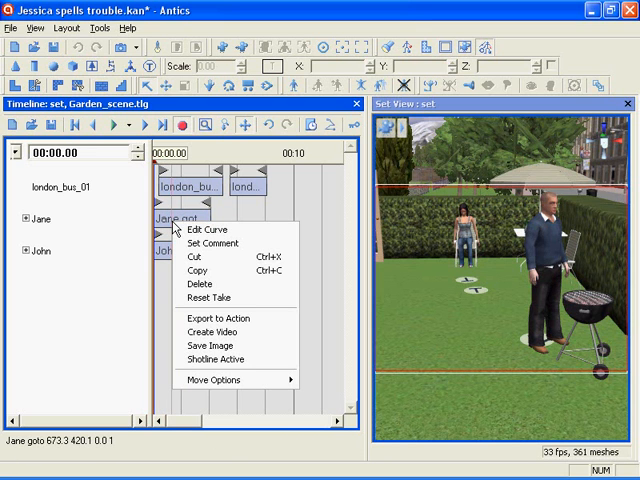
{"action": "mouse_move", "coordinate": [205, 230]}
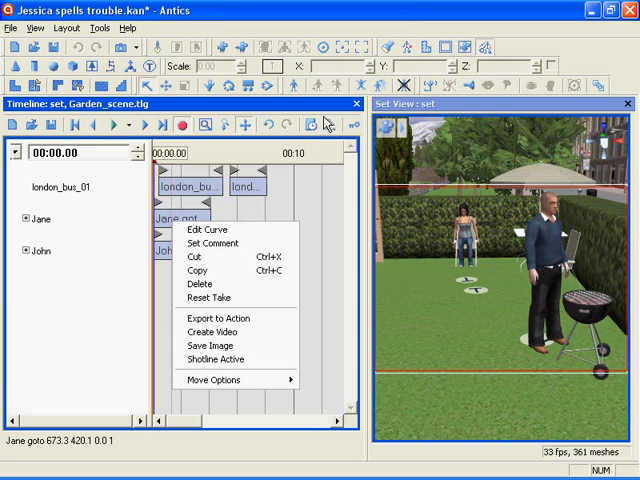
{"action": "mouse_move", "coordinate": [213, 243]}
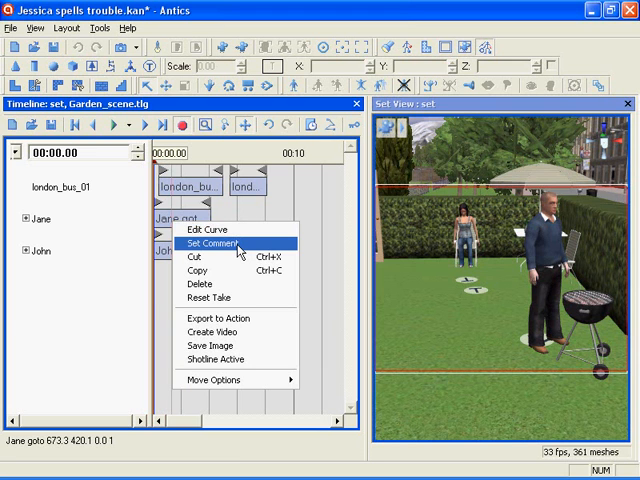
{"action": "left_click", "coordinate": [209, 243]}
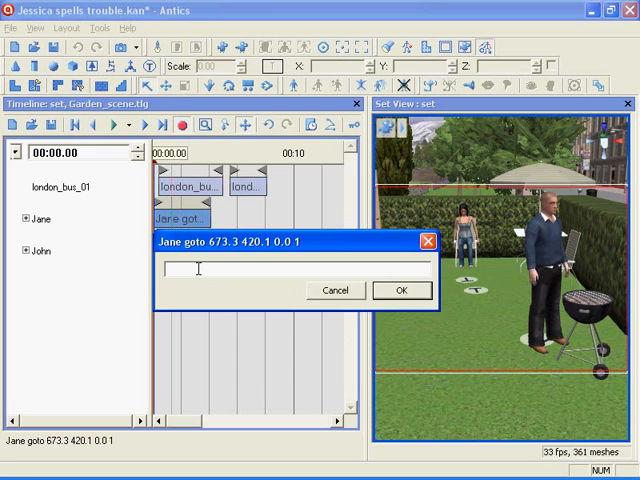
{"action": "type", "text": "jane"}
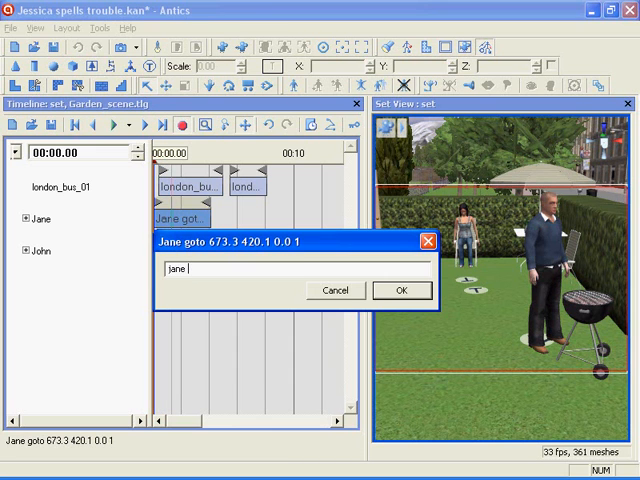
{"action": "left_click", "coordinate": [402, 290]}
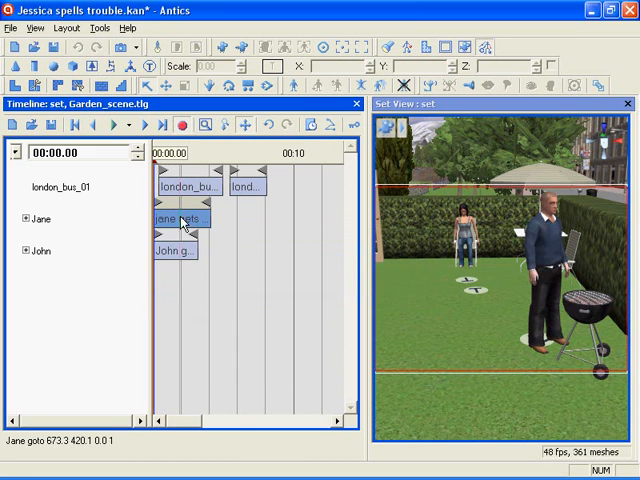
Bring up the context menu on Jane's commented goto action.
{"action": "right_click", "coordinate": [180, 218]}
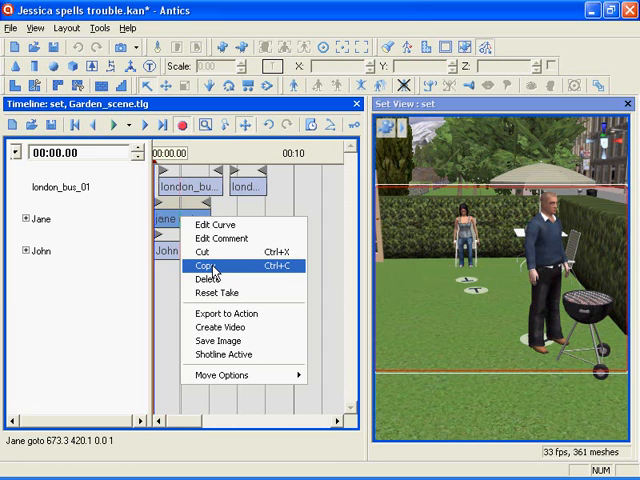
{"action": "mouse_move", "coordinate": [210, 279]}
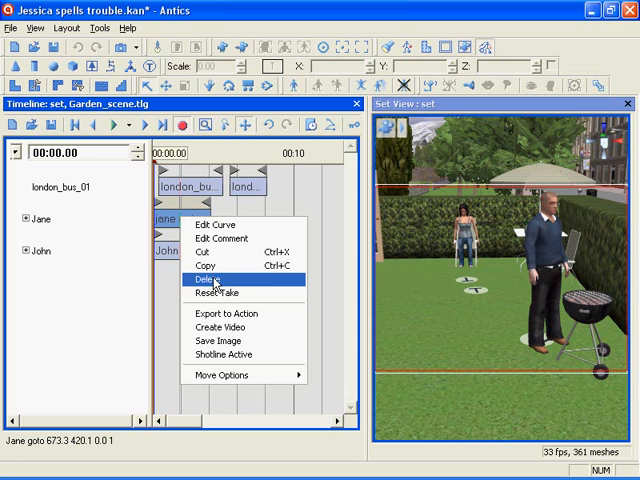
{"action": "mouse_move", "coordinate": [216, 292]}
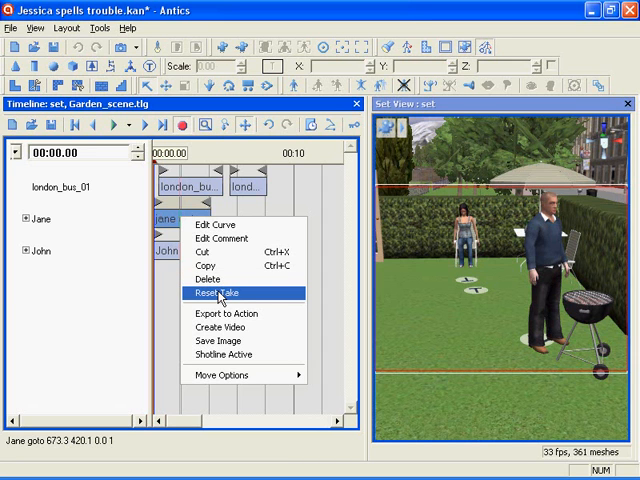
{"action": "mouse_move", "coordinate": [230, 324]}
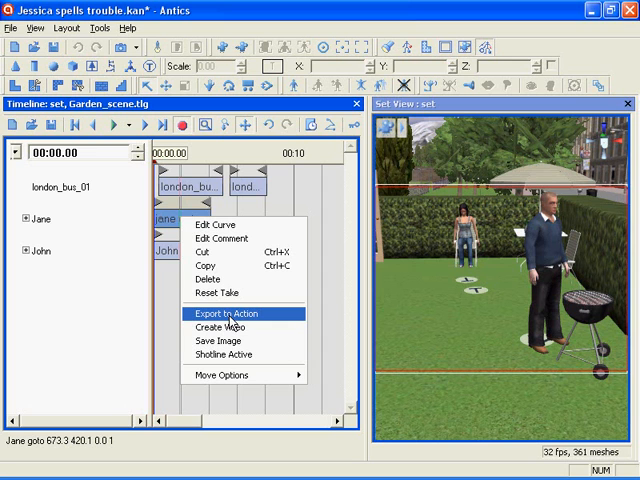
{"action": "mouse_move", "coordinate": [229, 327]}
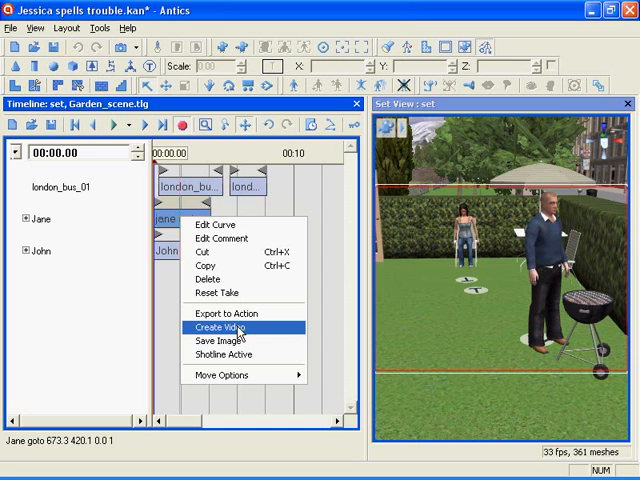
{"action": "mouse_move", "coordinate": [222, 341]}
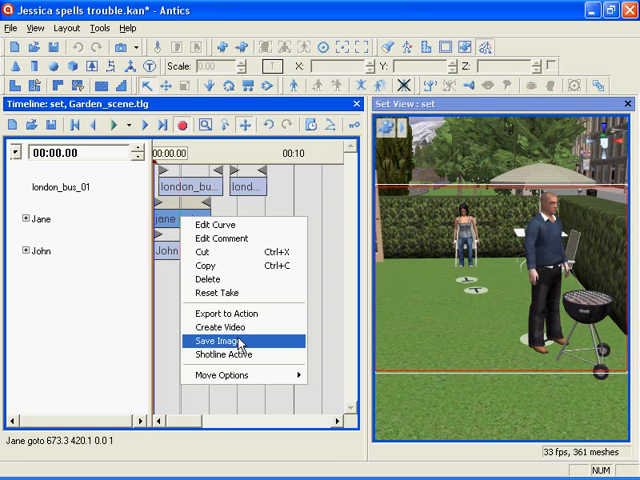
{"action": "mouse_move", "coordinate": [223, 355]}
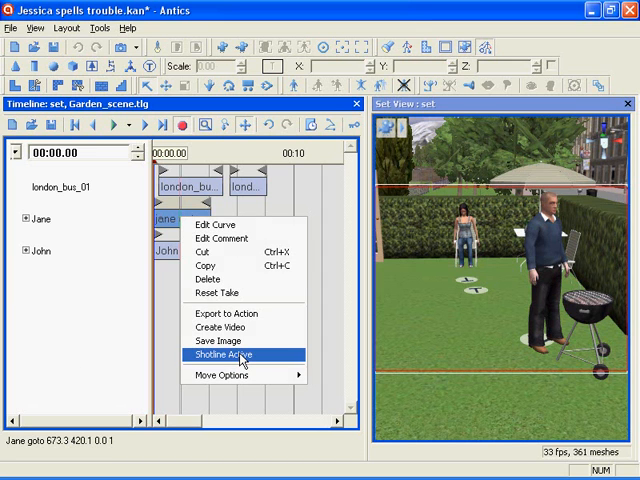
Enable rippling for the first london_bus_01 action, shift it later, then disable rippling.
{"action": "left_click", "coordinate": [222, 355]}
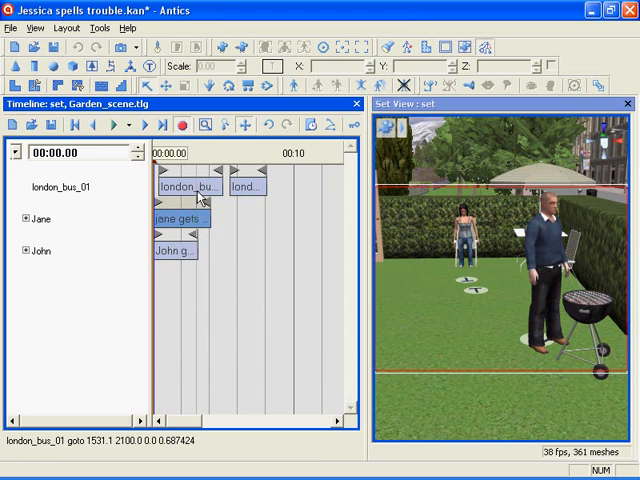
{"action": "right_click", "coordinate": [195, 186]}
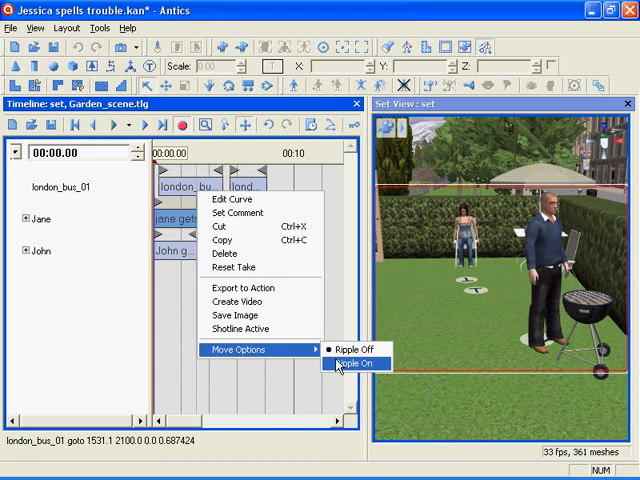
{"action": "mouse_move", "coordinate": [353, 349]}
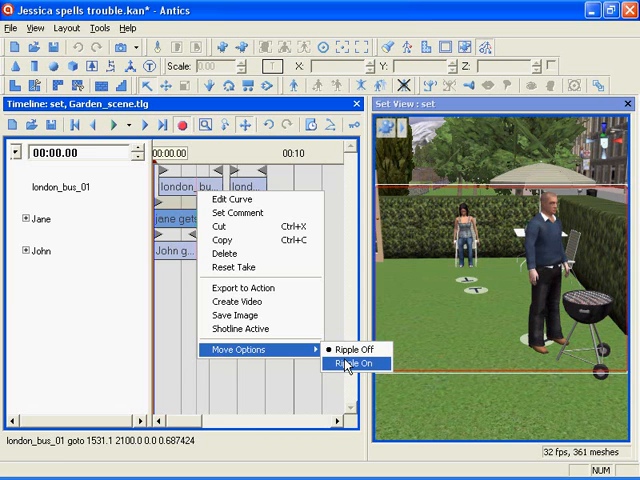
{"action": "left_click", "coordinate": [357, 362]}
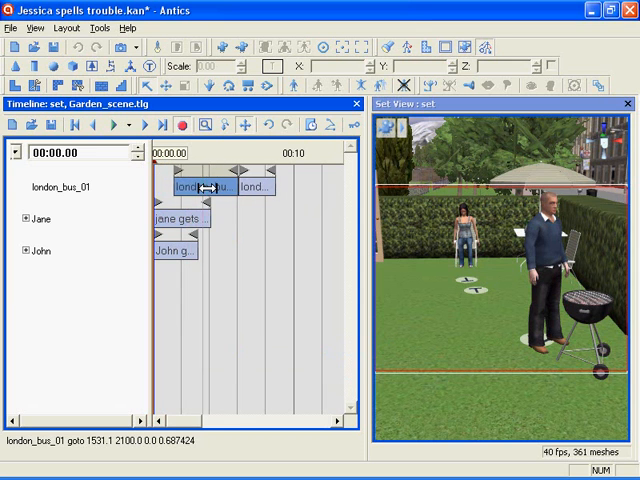
{"action": "right_click", "coordinate": [210, 190]}
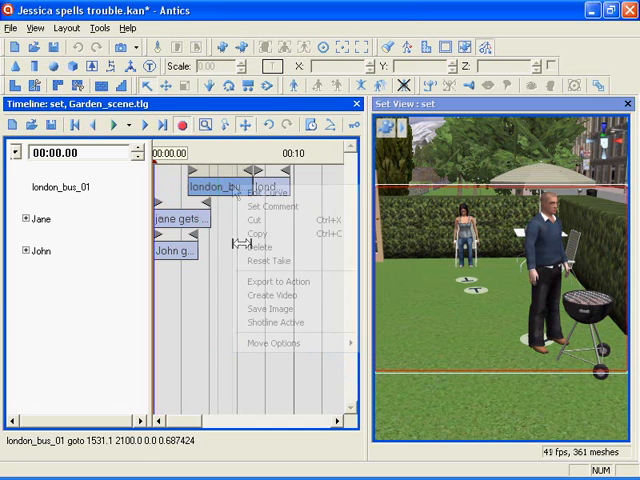
{"action": "left_click", "coordinate": [275, 343]}
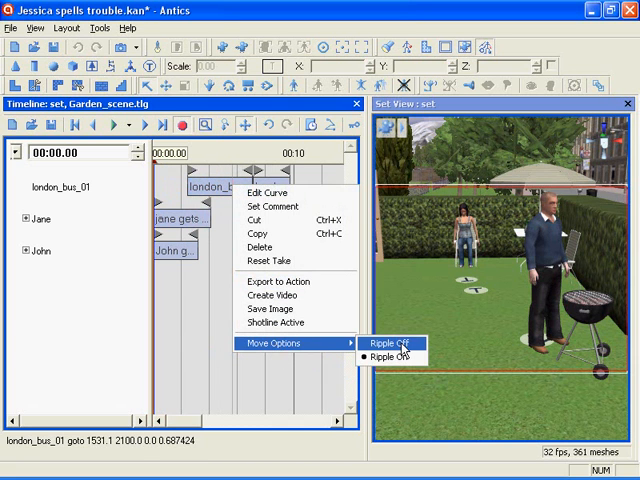
{"action": "left_click", "coordinate": [387, 342]}
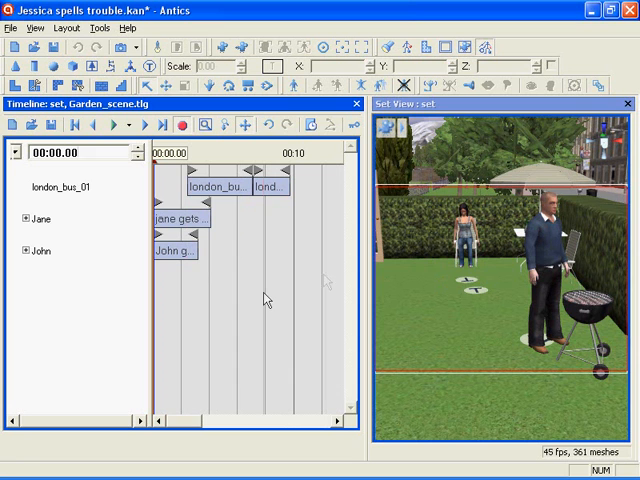
Remove the london_bus_01 track from the Garden_scene timeline.
{"action": "left_click", "coordinate": [14, 160]}
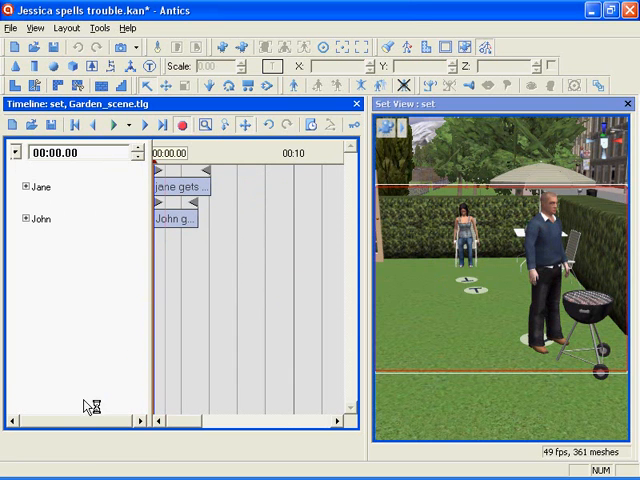
{"action": "mouse_move", "coordinate": [64, 201]}
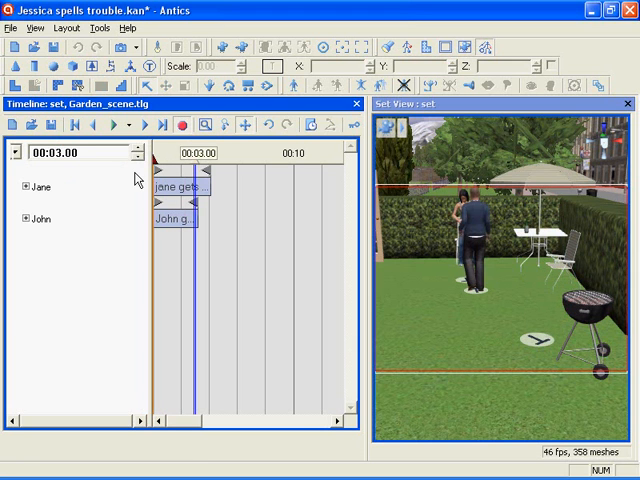
{"action": "mouse_move", "coordinate": [195, 154]}
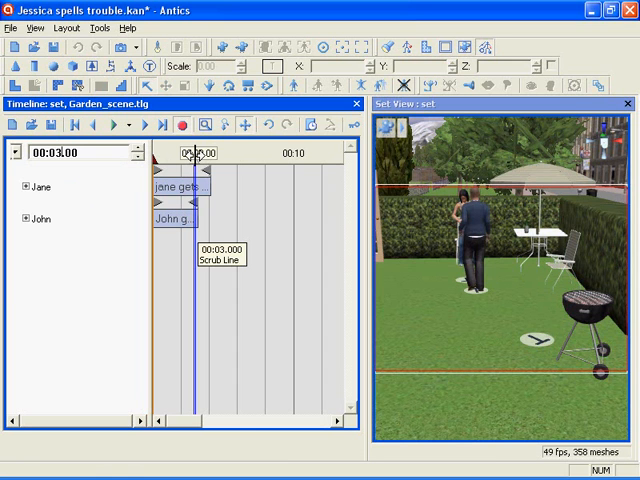
{"action": "mouse_move", "coordinate": [248, 127]}
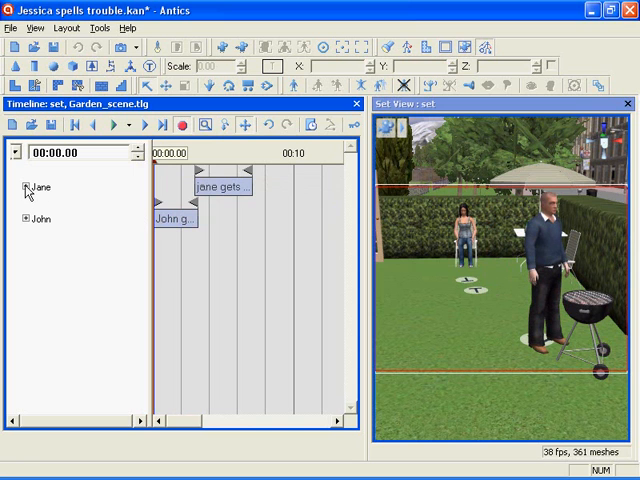
{"action": "left_click", "coordinate": [25, 187]}
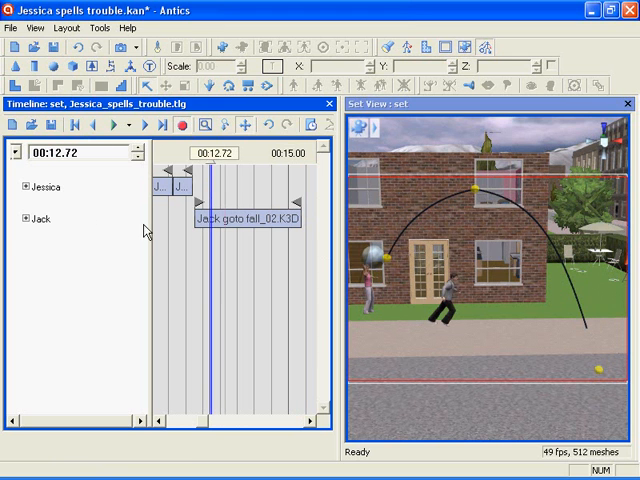
Add a sphere_01 follow-path action and scrub to preview its arc.
{"action": "left_click", "coordinate": [380, 262]}
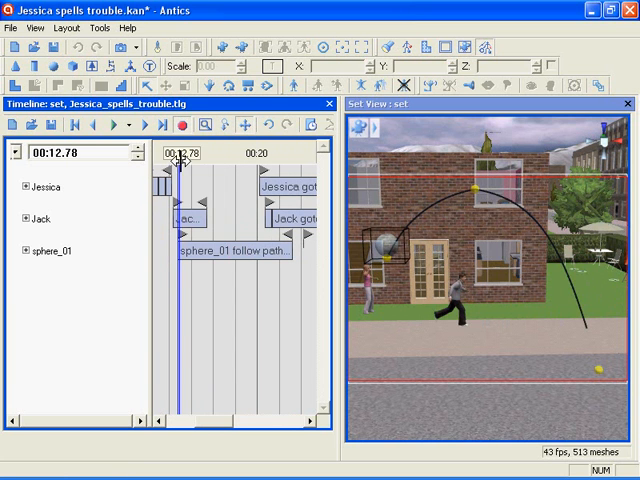
{"action": "left_click_drag", "start_coordinate": [180, 155], "coordinate": [283, 155]}
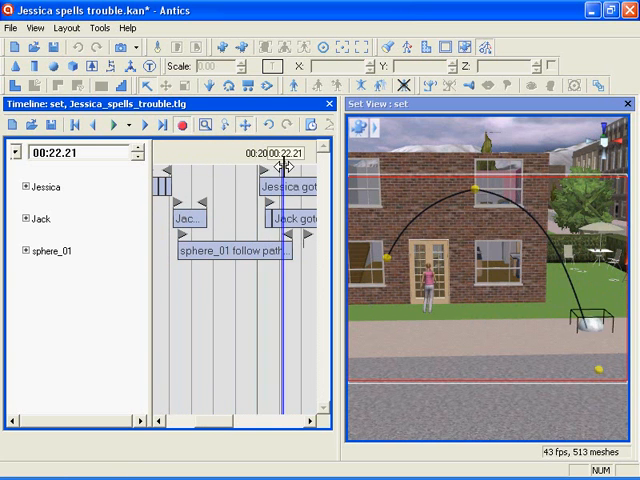
{"action": "left_click_drag", "start_coordinate": [283, 155], "coordinate": [175, 170]}
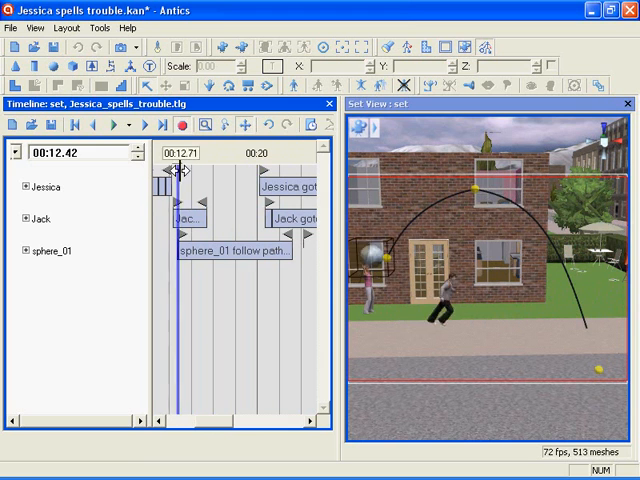